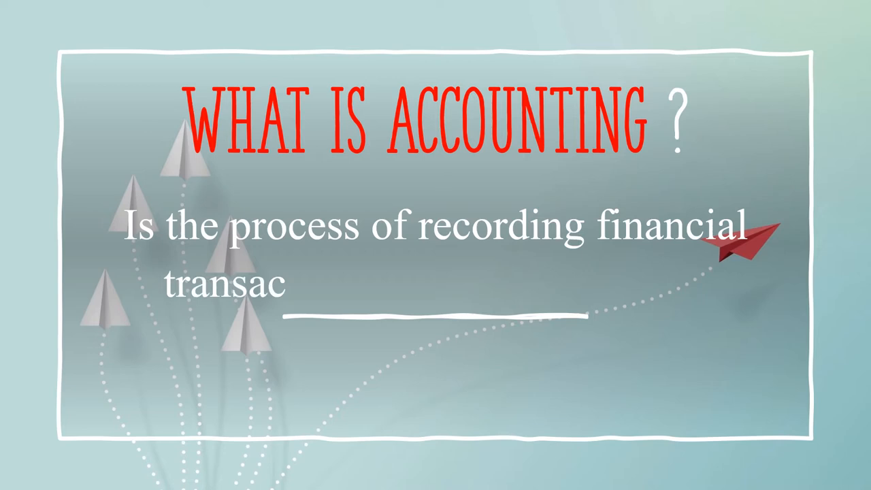
pyautogui.write('tions for or')
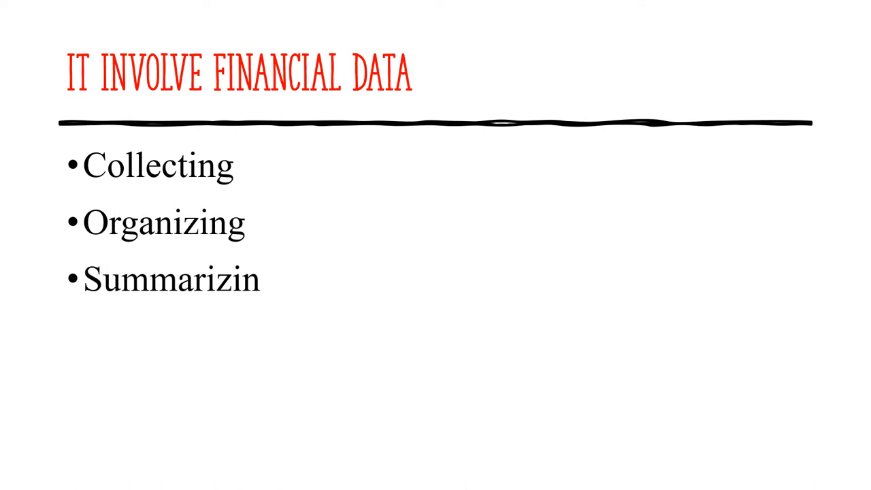
pyautogui.write('Analyzing')
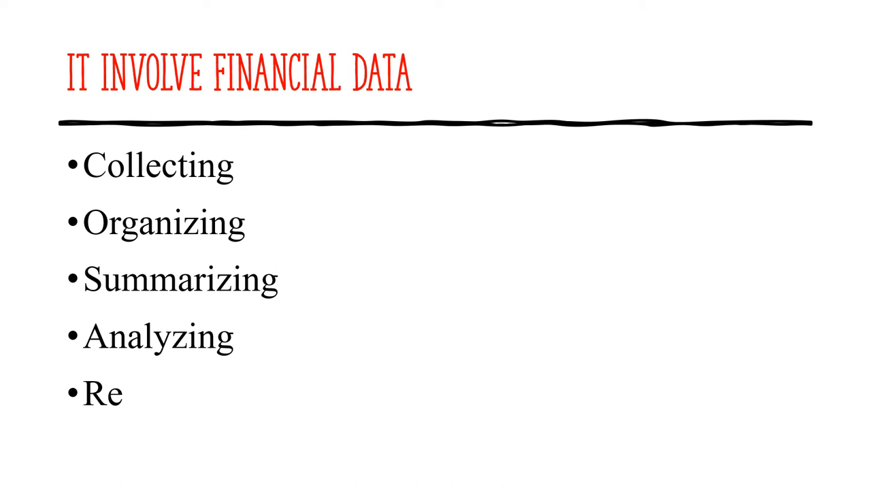
pyautogui.write('porting')
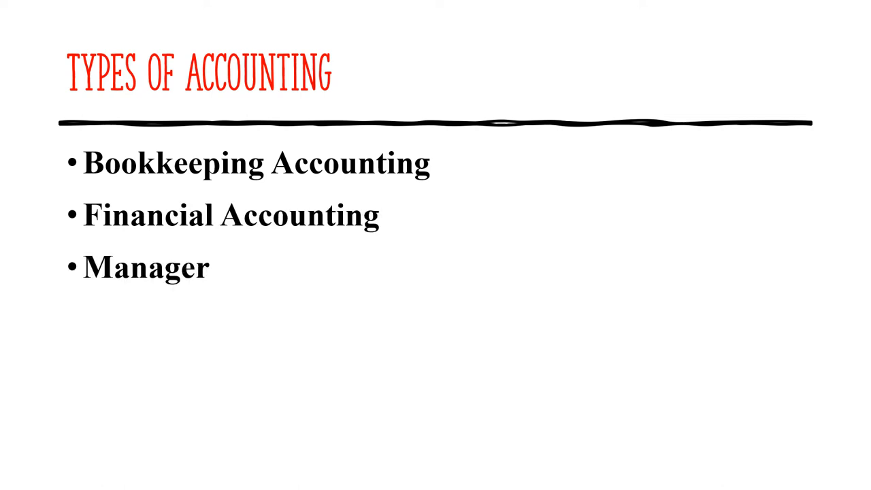
pyautogui.write('ial Accounting')
pyautogui.write('Cost A')
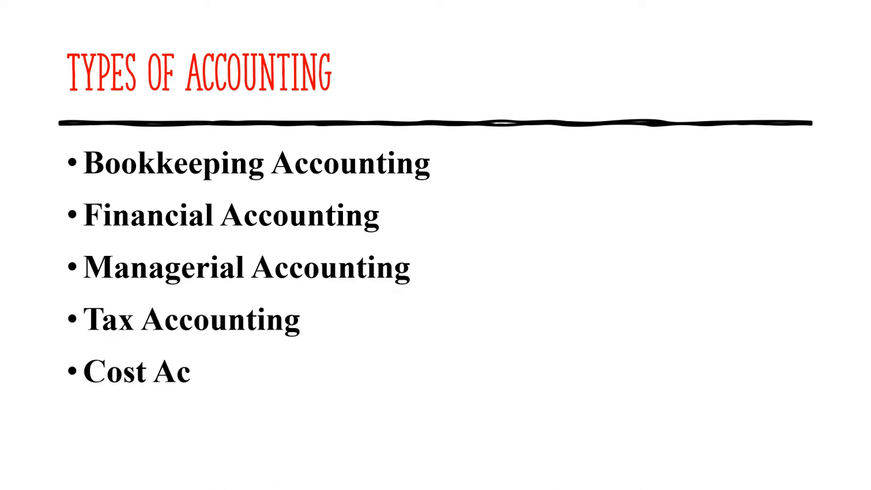
pyautogui.write('counting')
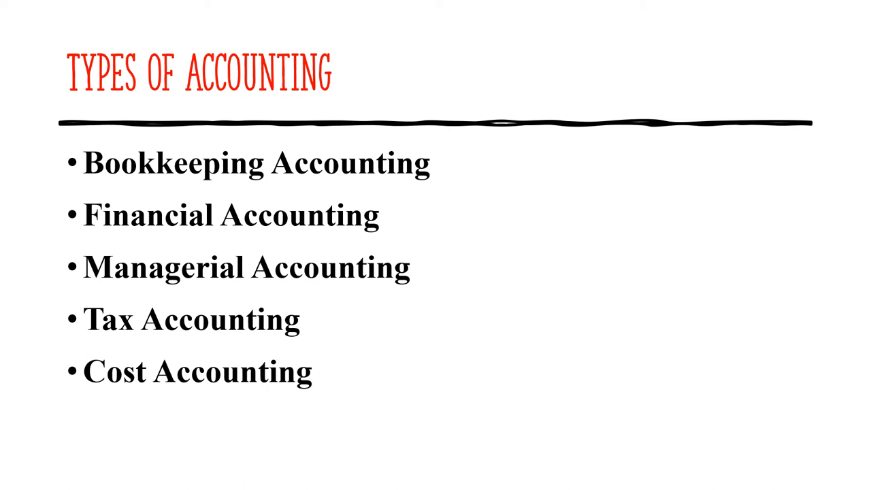